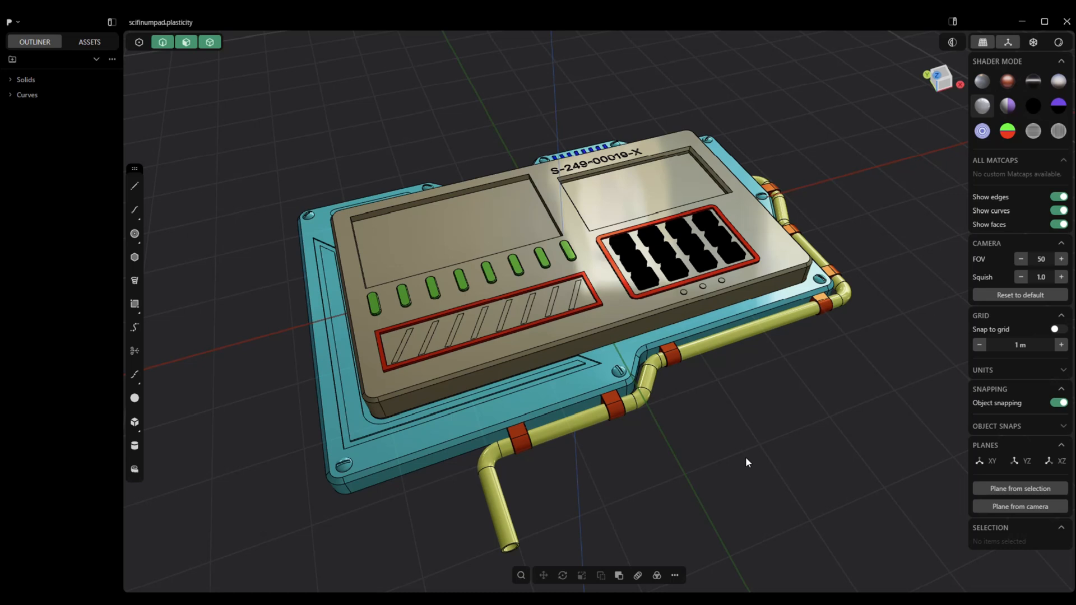
# Export the model from the File menu as Wavefront OBJ named SciFiNumPad
pyautogui.click(12, 22)
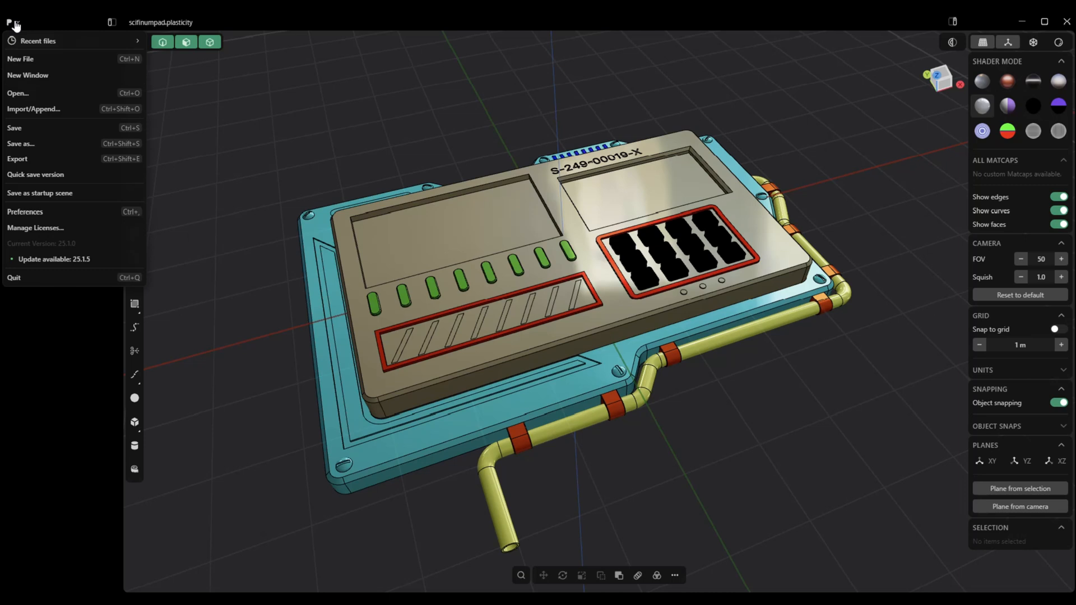
pyautogui.click(17, 159)
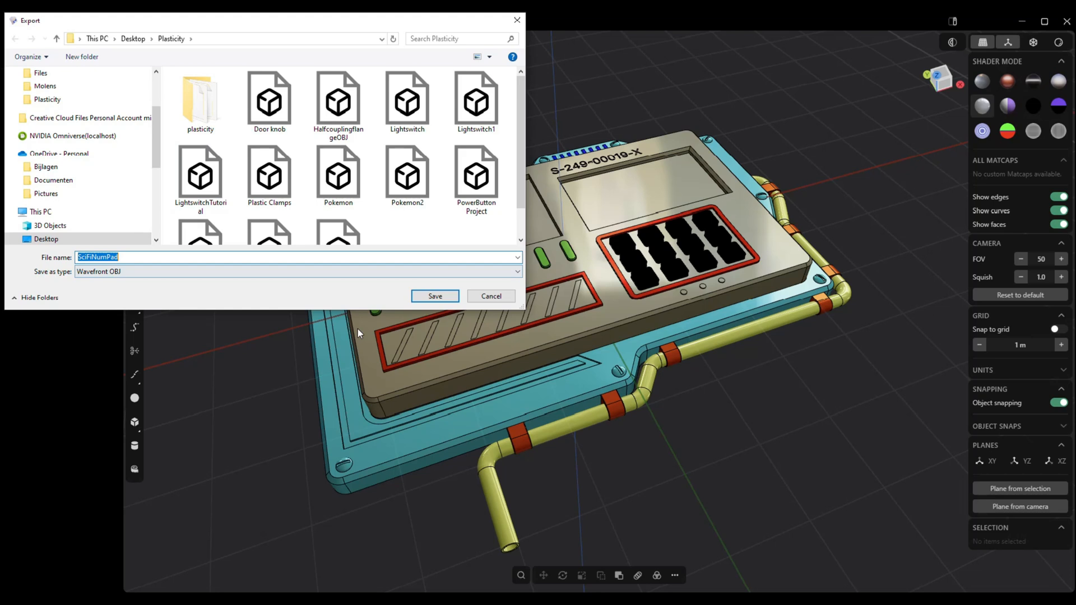
pyautogui.moveTo(438, 297)
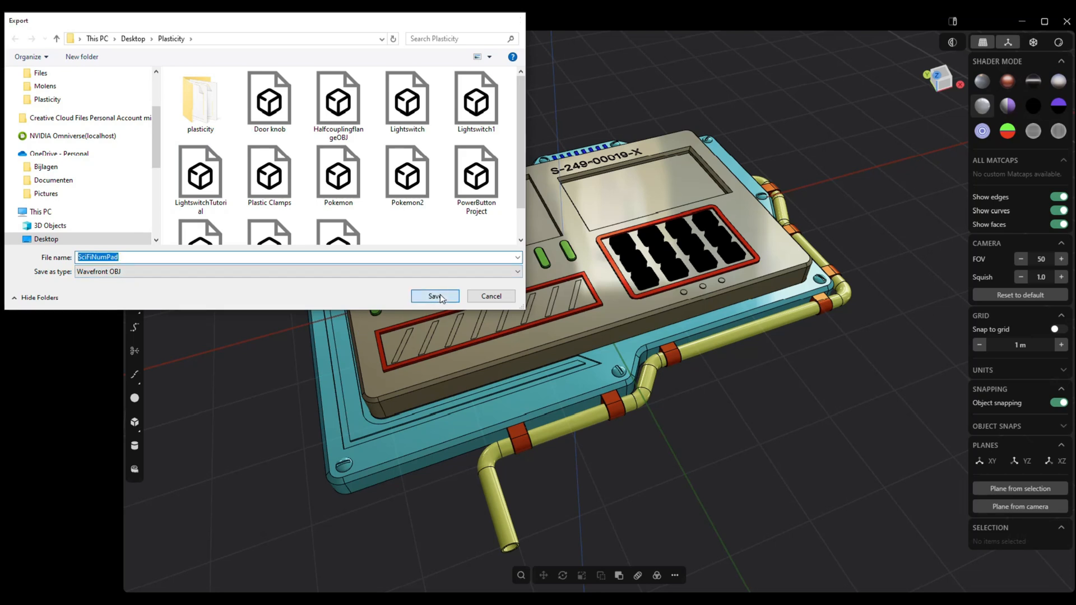
pyautogui.click(435, 296)
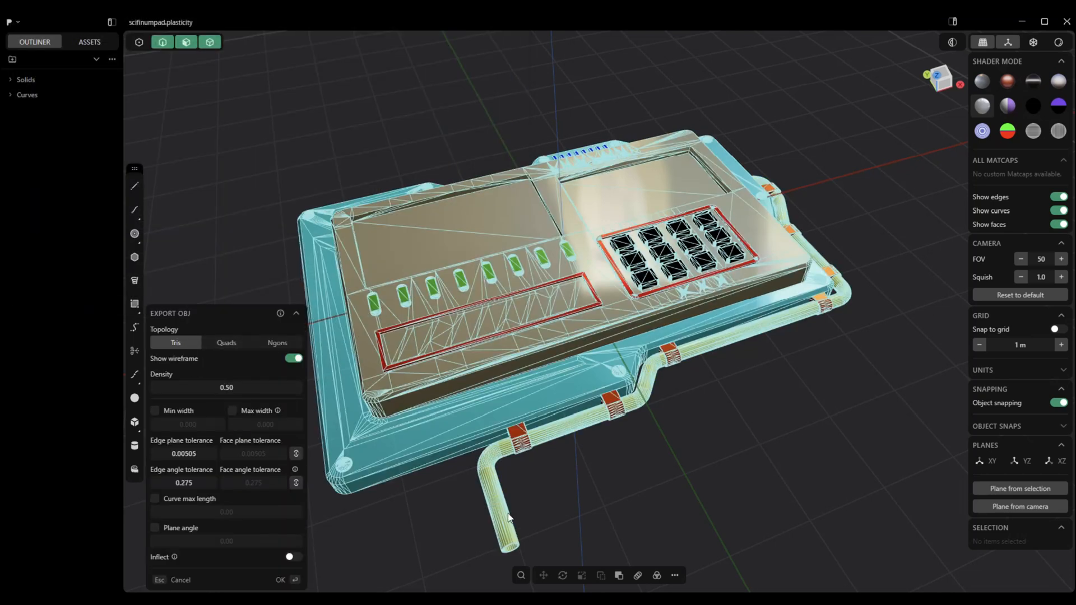
pyautogui.moveTo(507, 514); pyautogui.dragTo(408, 490)
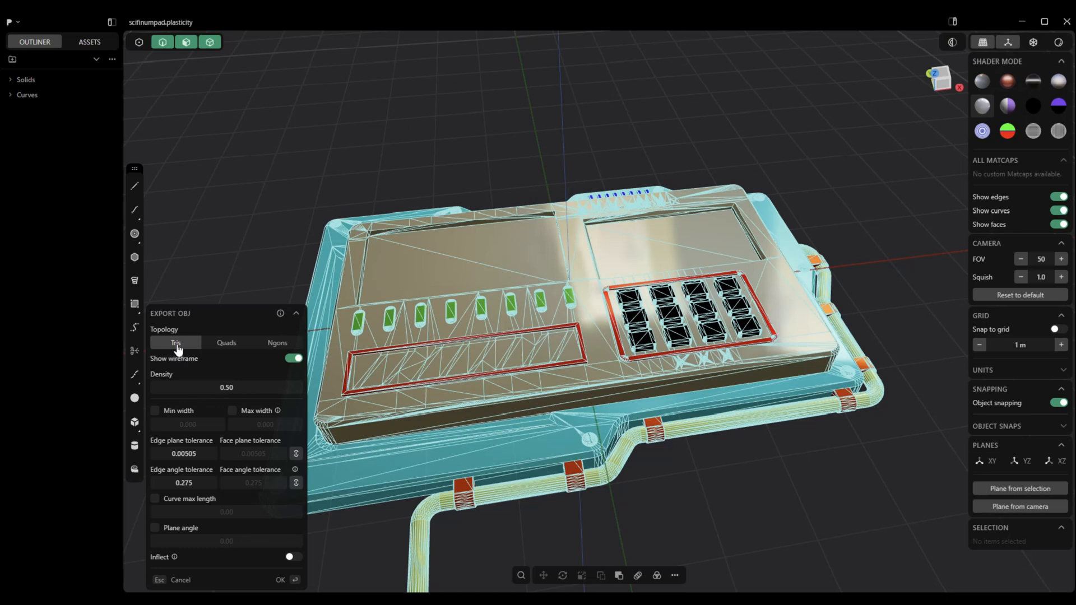
# Set the OBJ export Topology to Quads
pyautogui.click(226, 342)
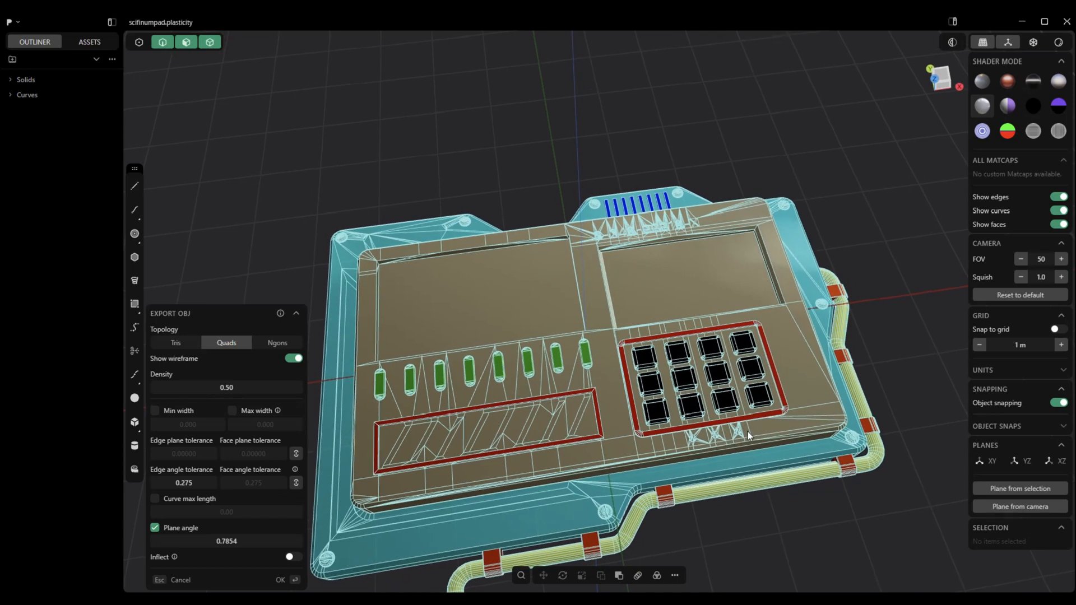
pyautogui.moveTo(784, 445)
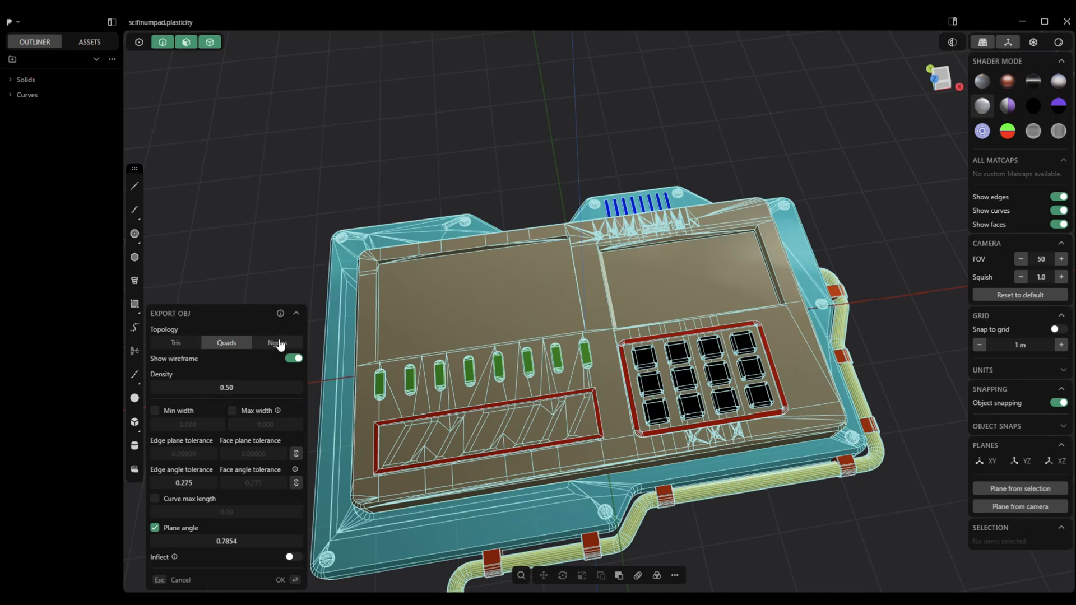
# Set the OBJ export Topology to Ngons
pyautogui.click(276, 343)
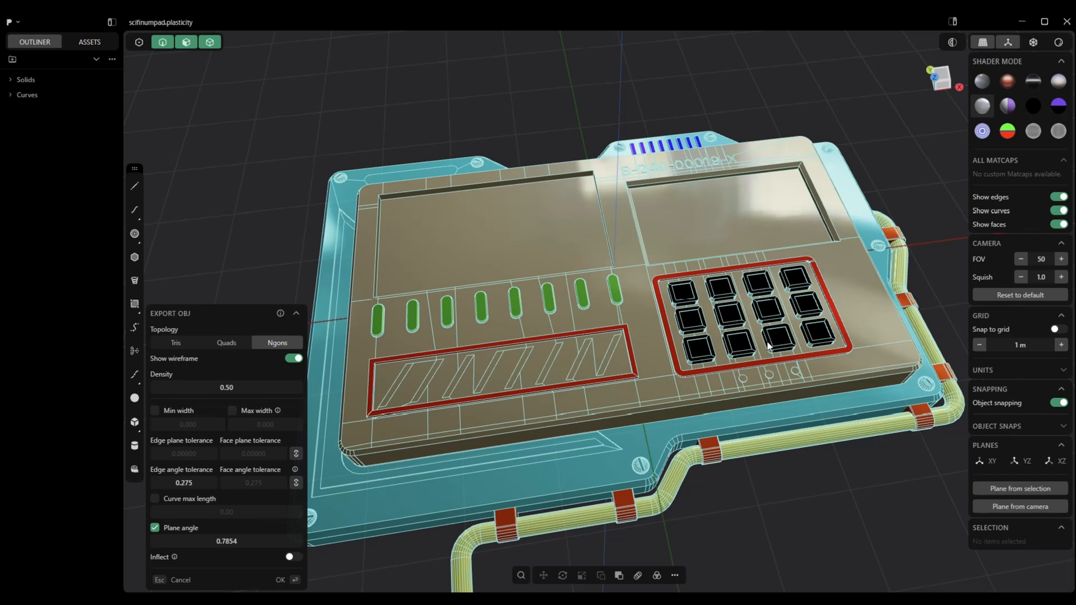
pyautogui.moveTo(471, 265)
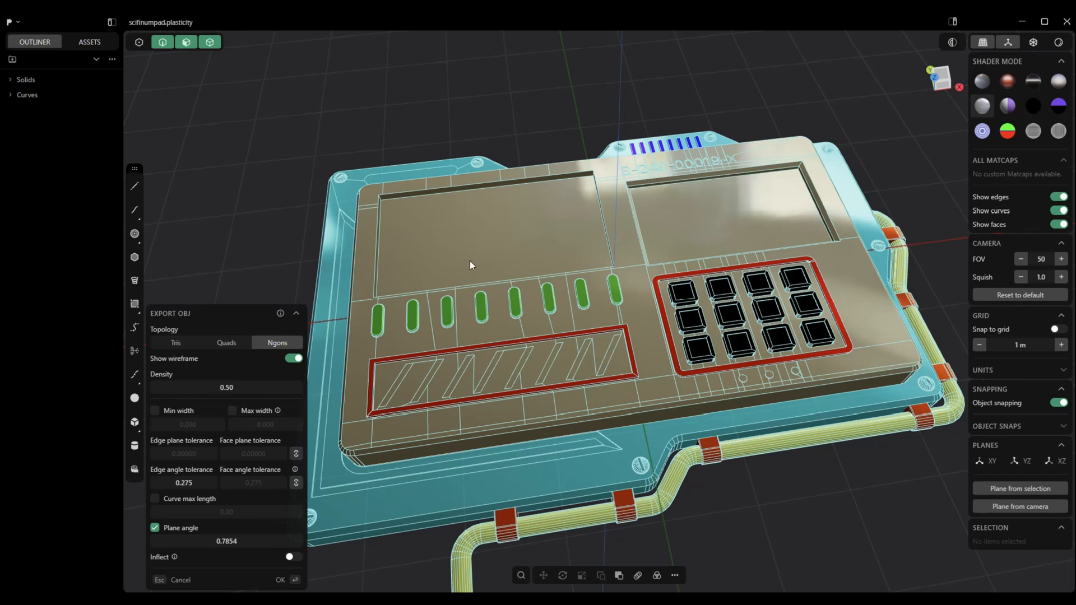
pyautogui.moveTo(239, 387)
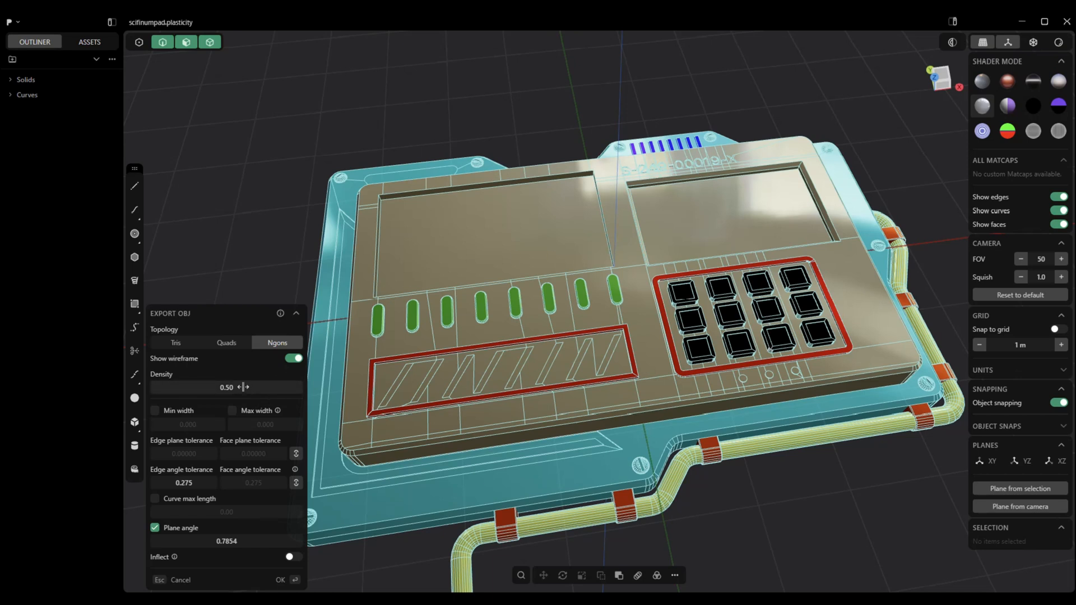
pyautogui.doubleClick(226, 387)
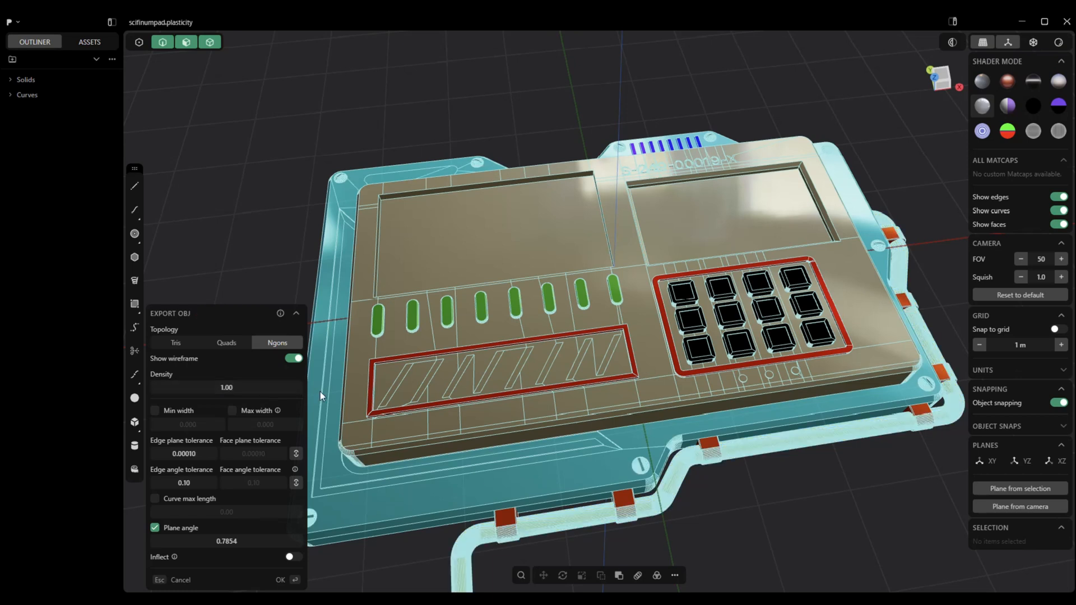
pyautogui.moveTo(728, 503)
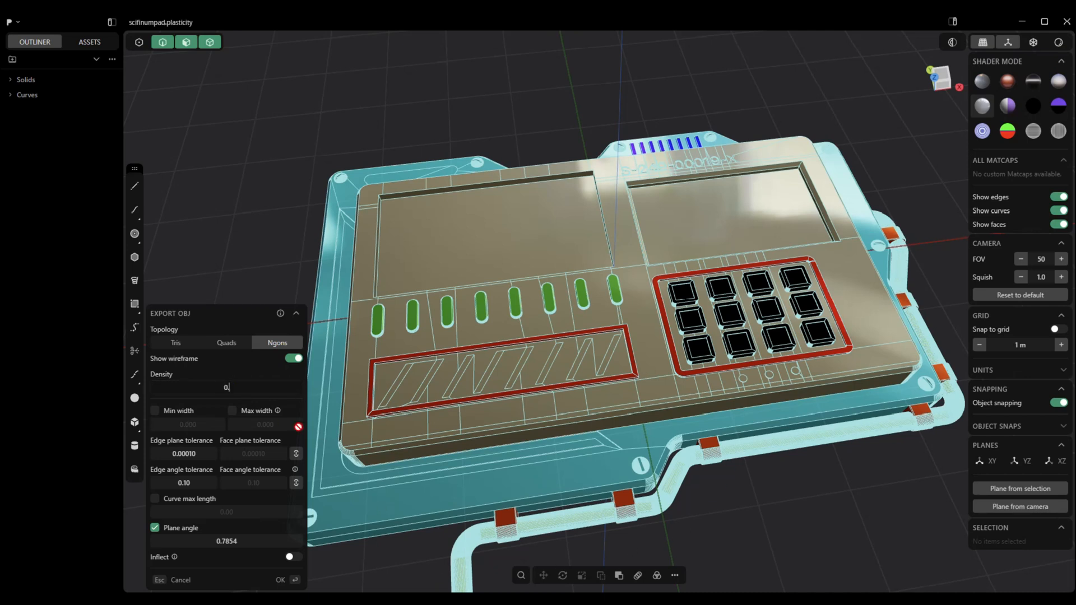
pyautogui.write('0.50')
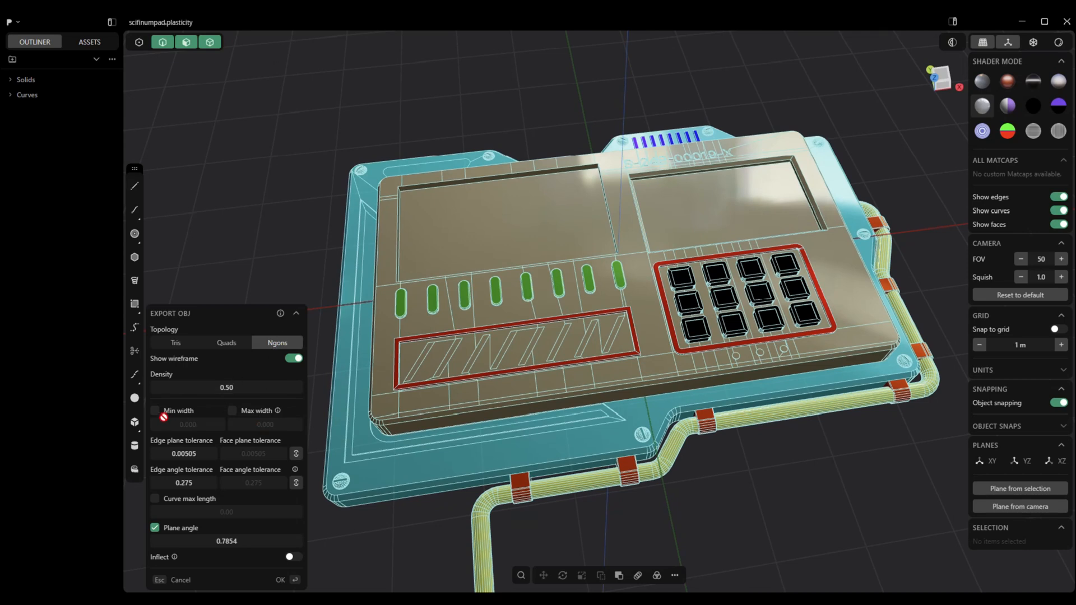
# Enable the Min width limit and orbit to inspect the engraved serial number mesh
pyautogui.click(154, 411)
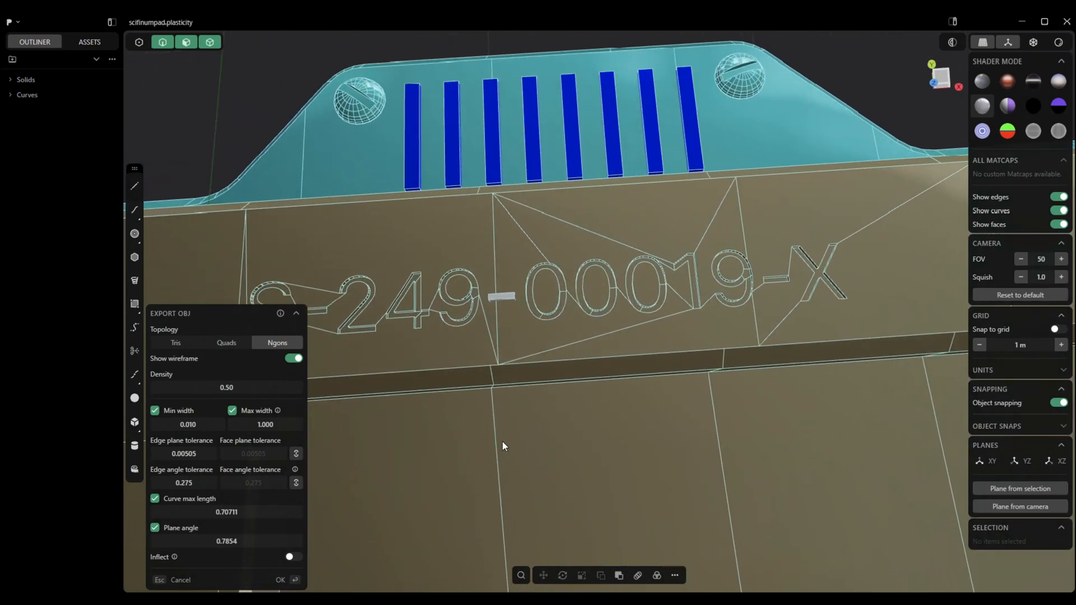
pyautogui.moveTo(503, 446); pyautogui.dragTo(691, 273)
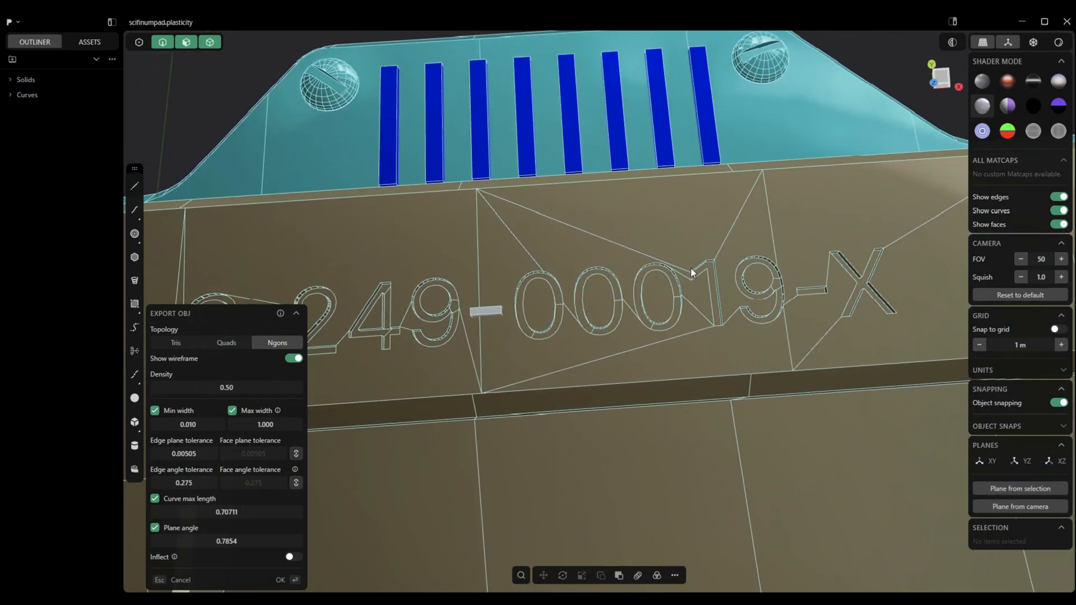
pyautogui.moveTo(490, 195)
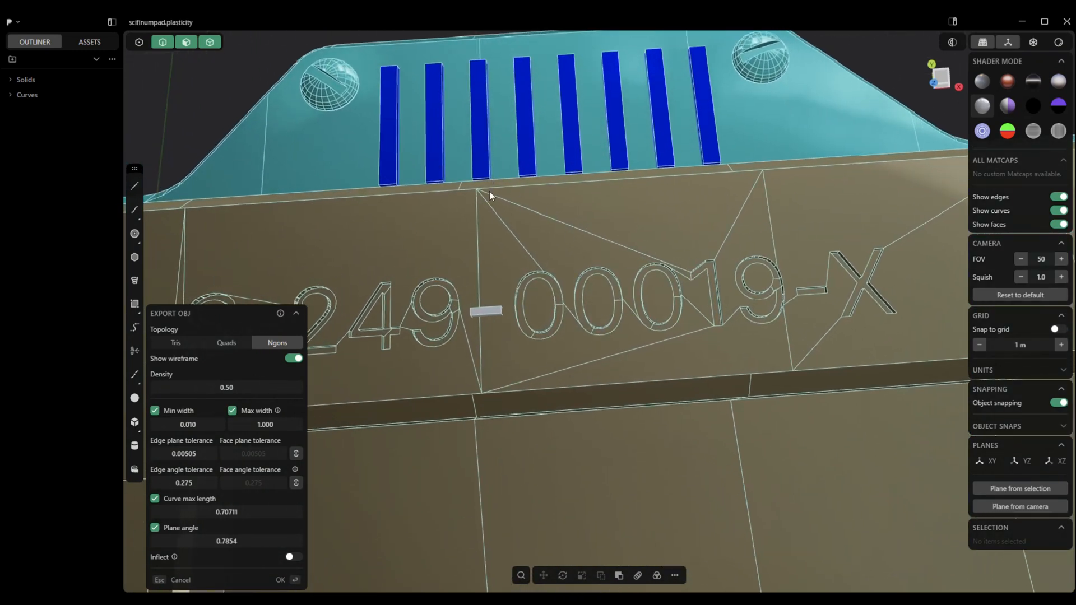
pyautogui.moveTo(490, 196); pyautogui.dragTo(435, 329)
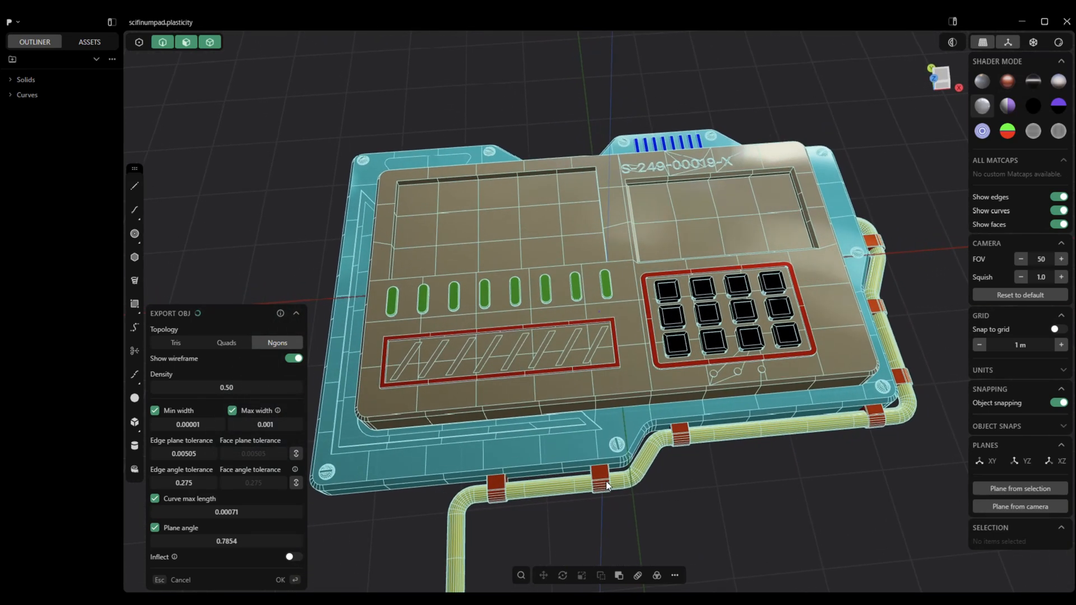
# Reframe the view on the whole numpad's Ngon export preview
pyautogui.moveTo(608, 483); pyautogui.dragTo(611, 482)
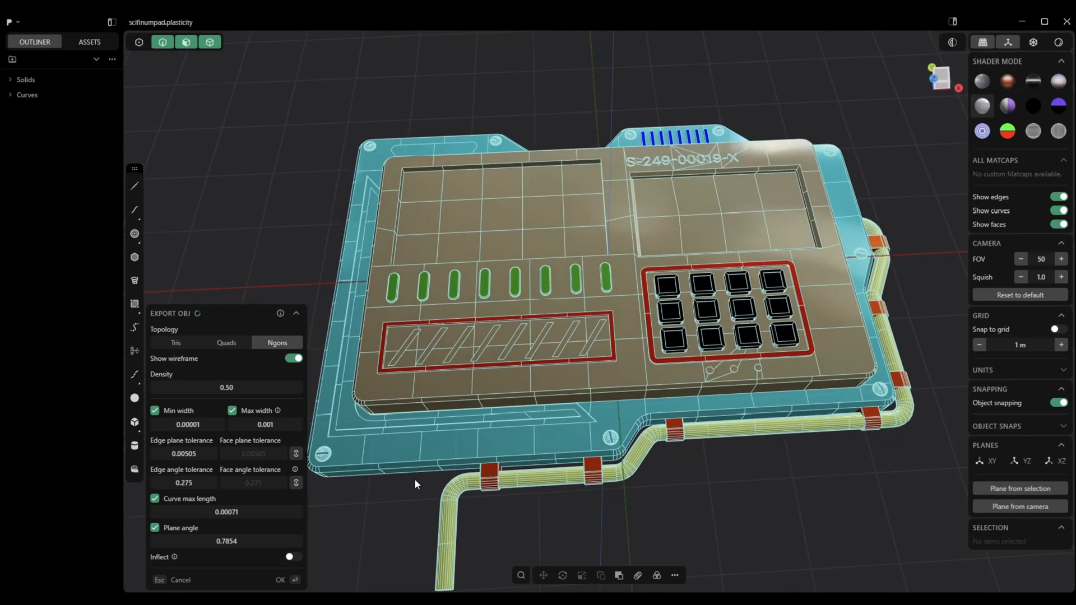
pyautogui.moveTo(340, 531)
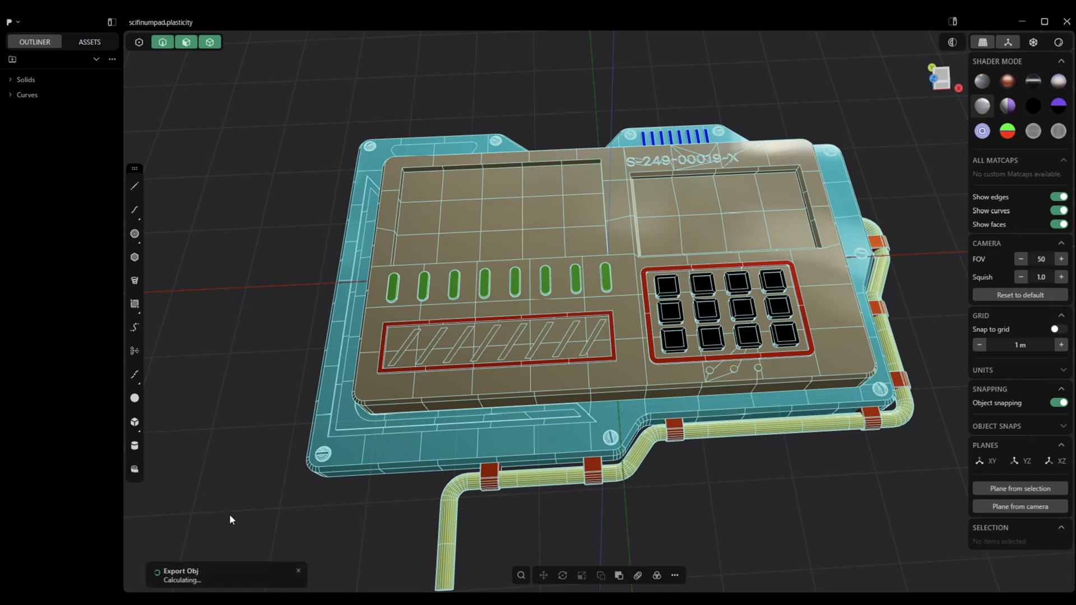
pyautogui.moveTo(234, 504)
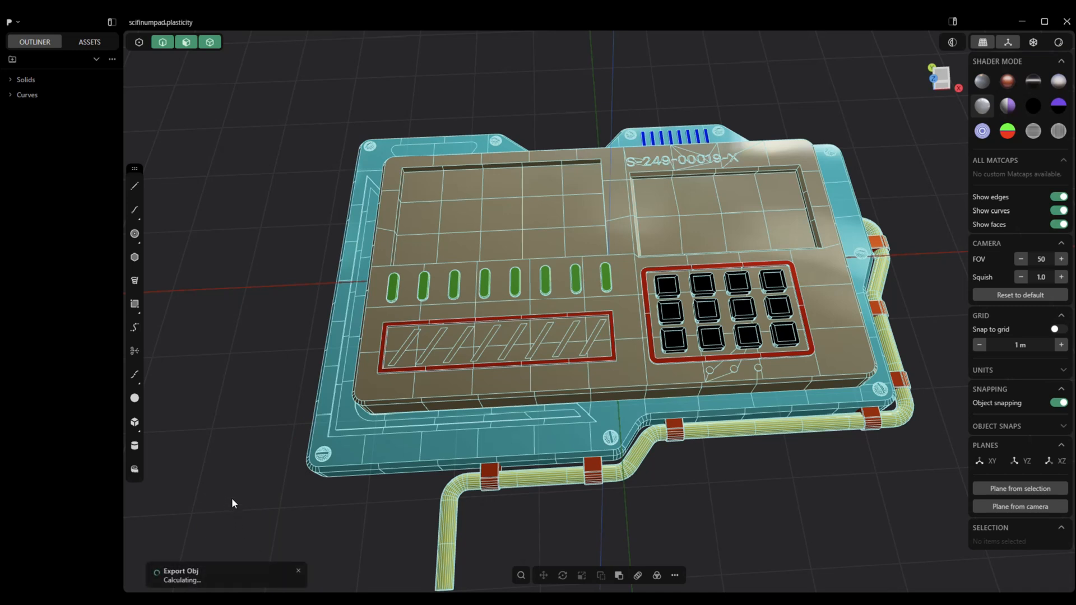